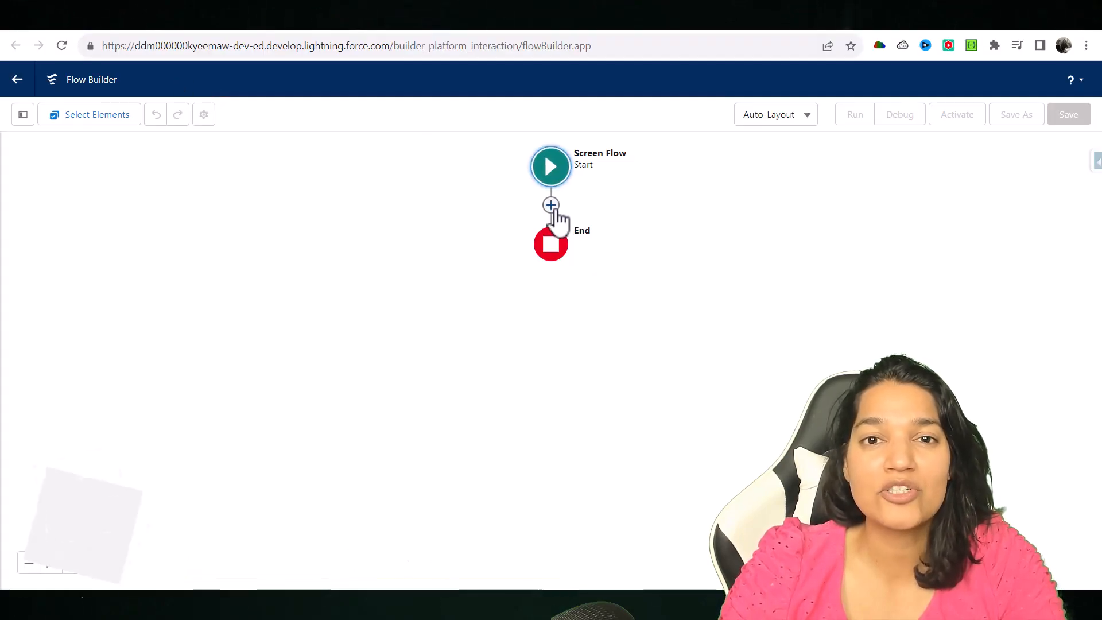
- Add an Action element after Start and begin a new HTTP Callout with empty fields
click(550, 204)
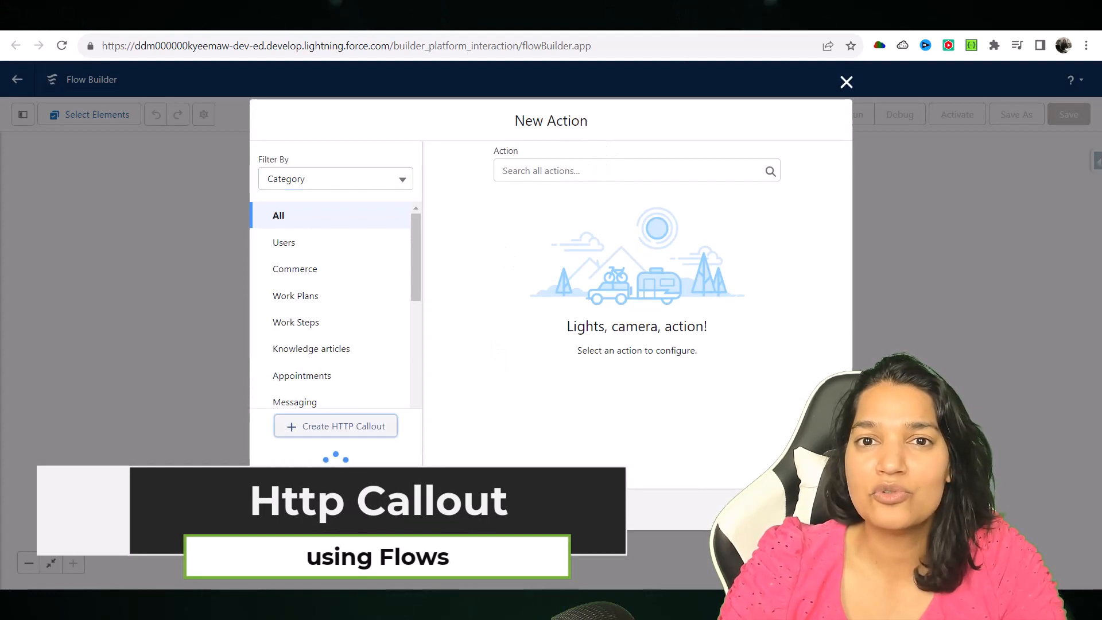
click(335, 426)
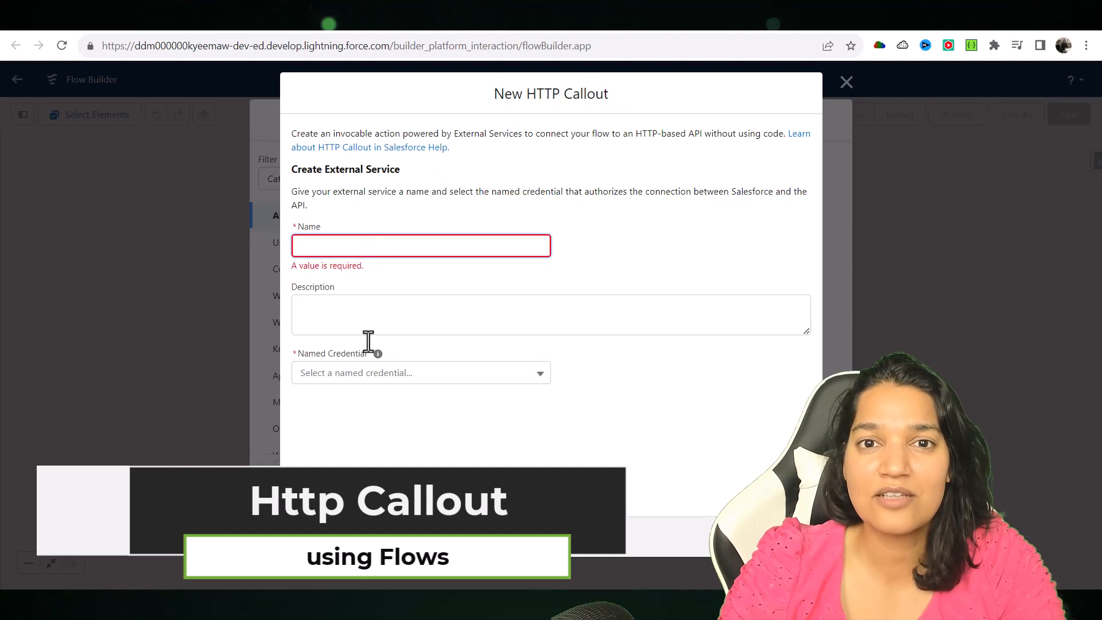
click(420, 372)
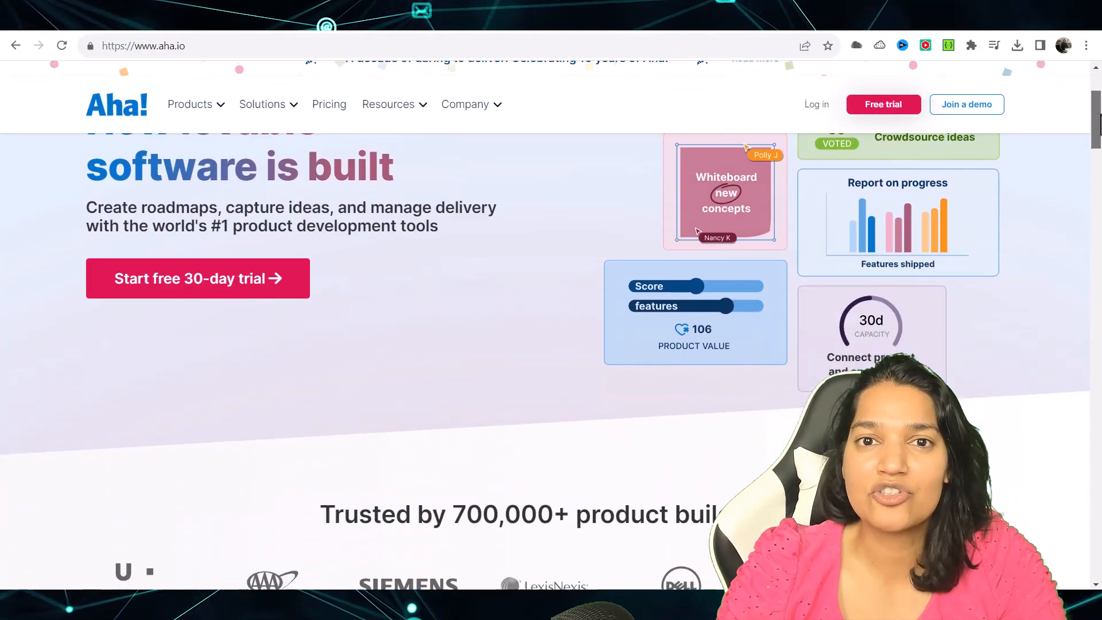
- Scroll the Aha! homepage past the customer logos and Roadmaps to the Notebooks section
scroll(down, 3)
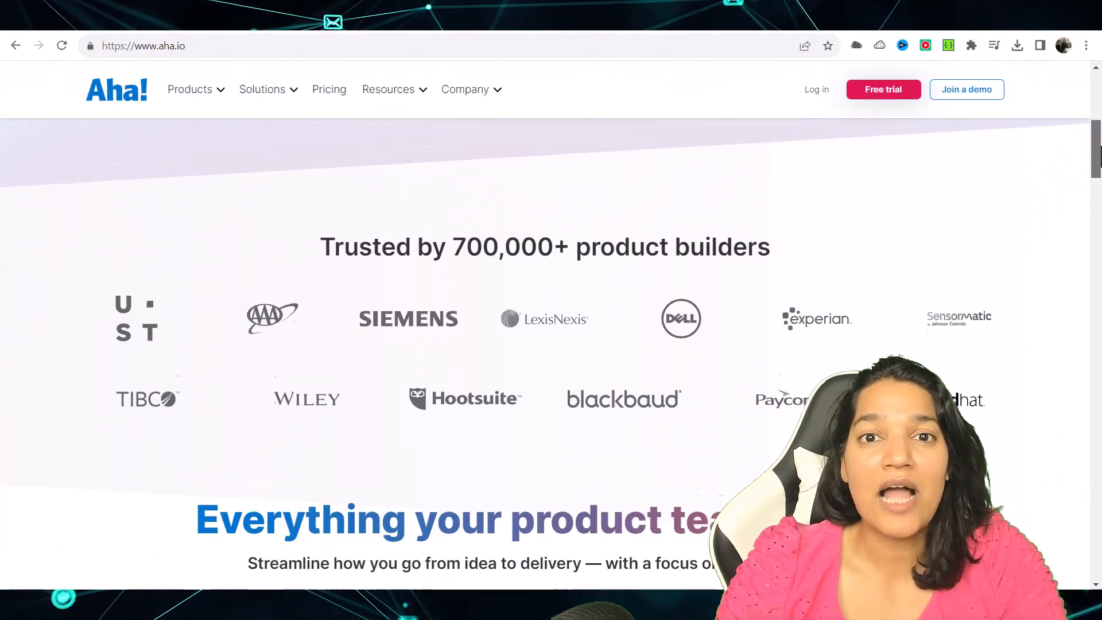
scroll(down, 3)
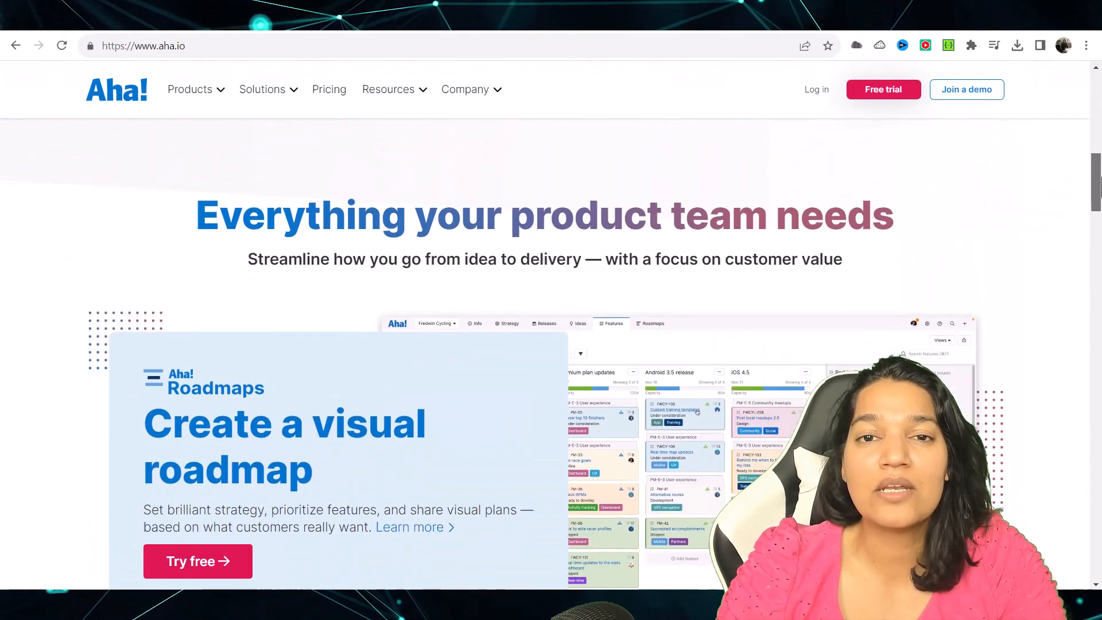
scroll(down, 3)
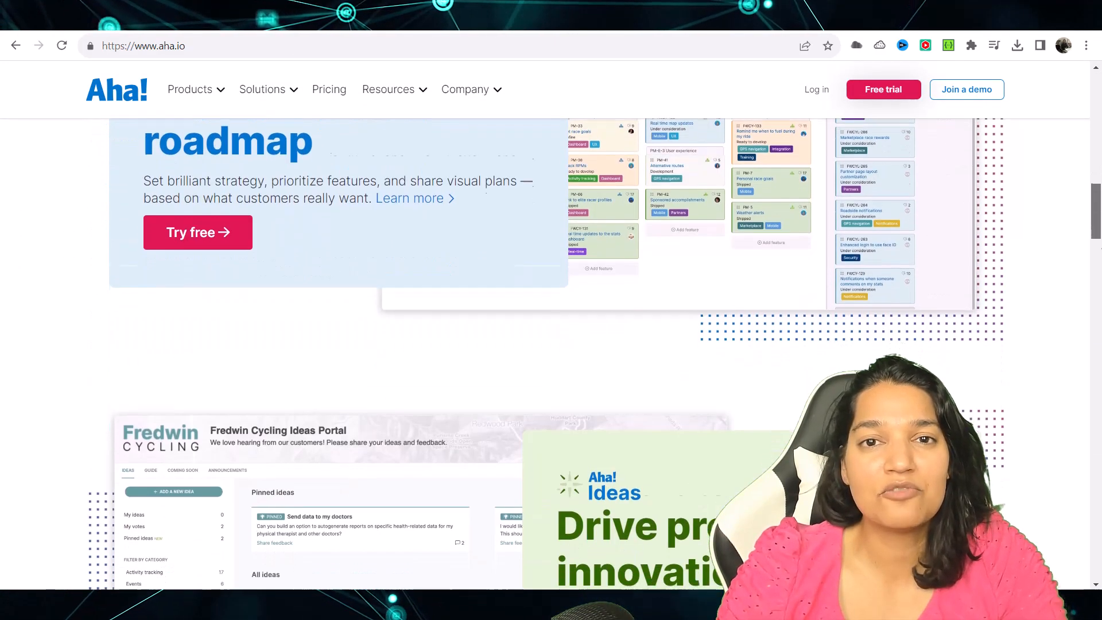
scroll(down, 3)
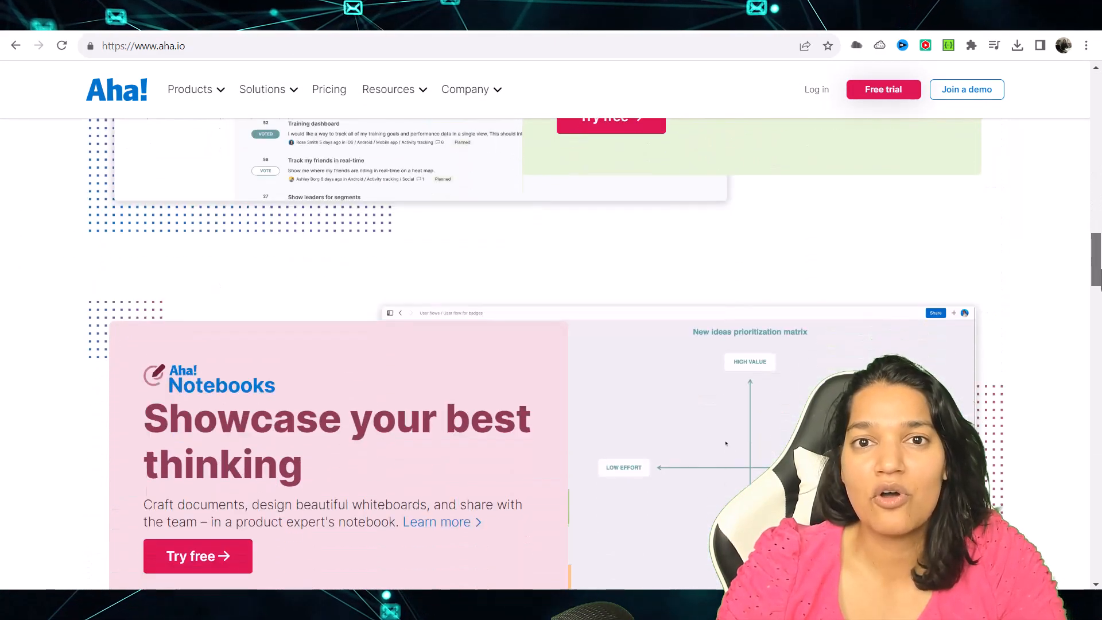
scroll(down, 3)
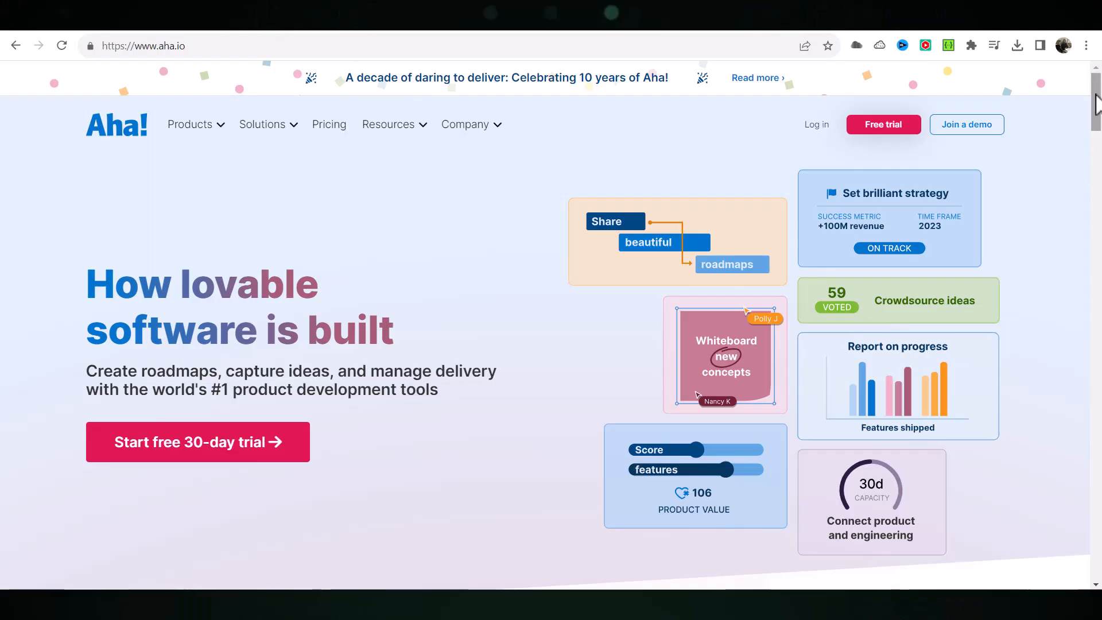
- Scroll the Aha! homepage down to the 'Trusted by 700,000+ product builders' logos
scroll(down, 3)
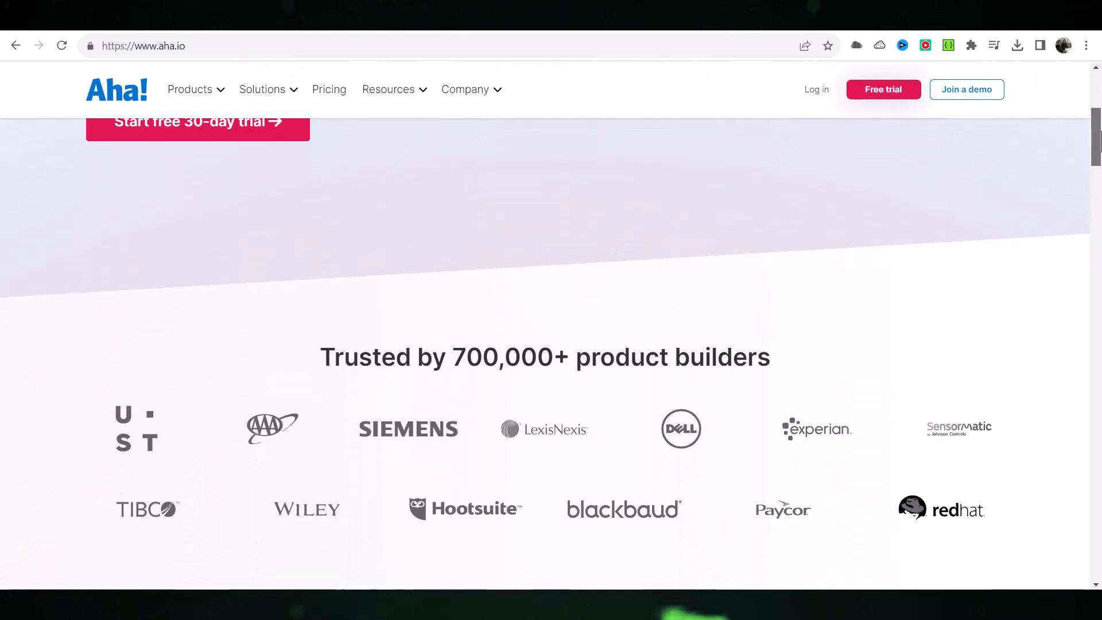
scroll(down, 3)
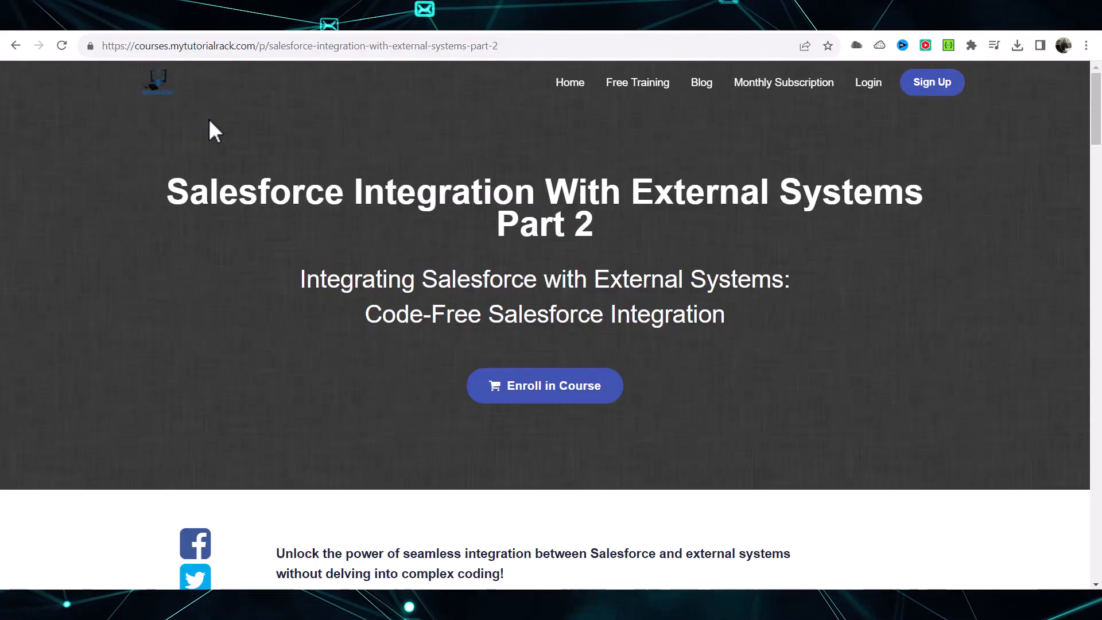
- Scroll the Salesforce Integration Part 2 course page past Enroll in Course to its description
scroll(down, 3)
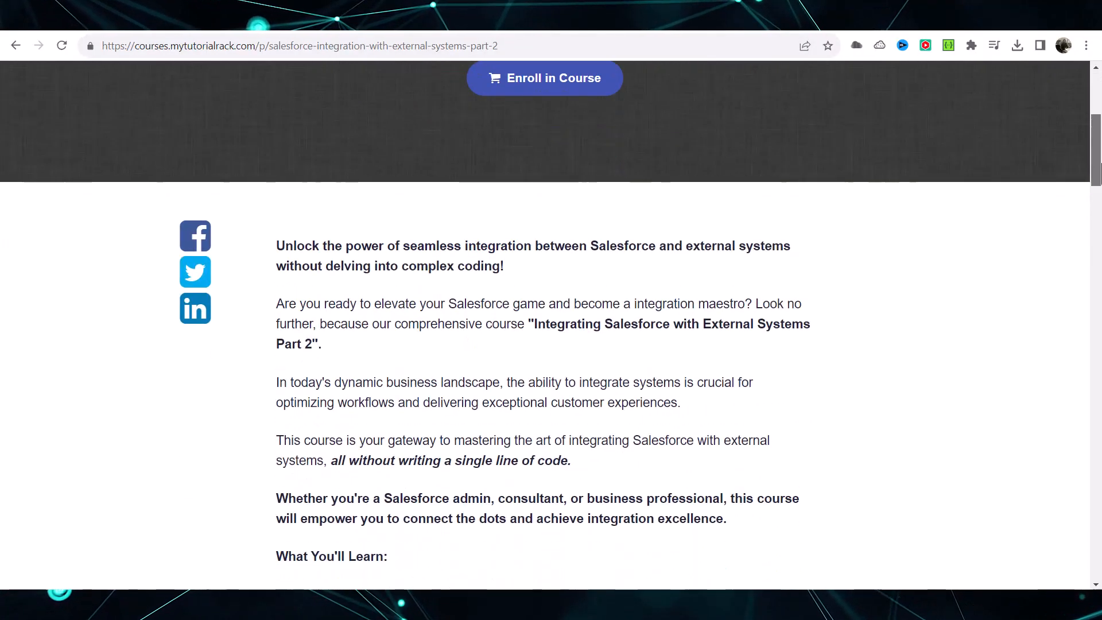
scroll(down, 3)
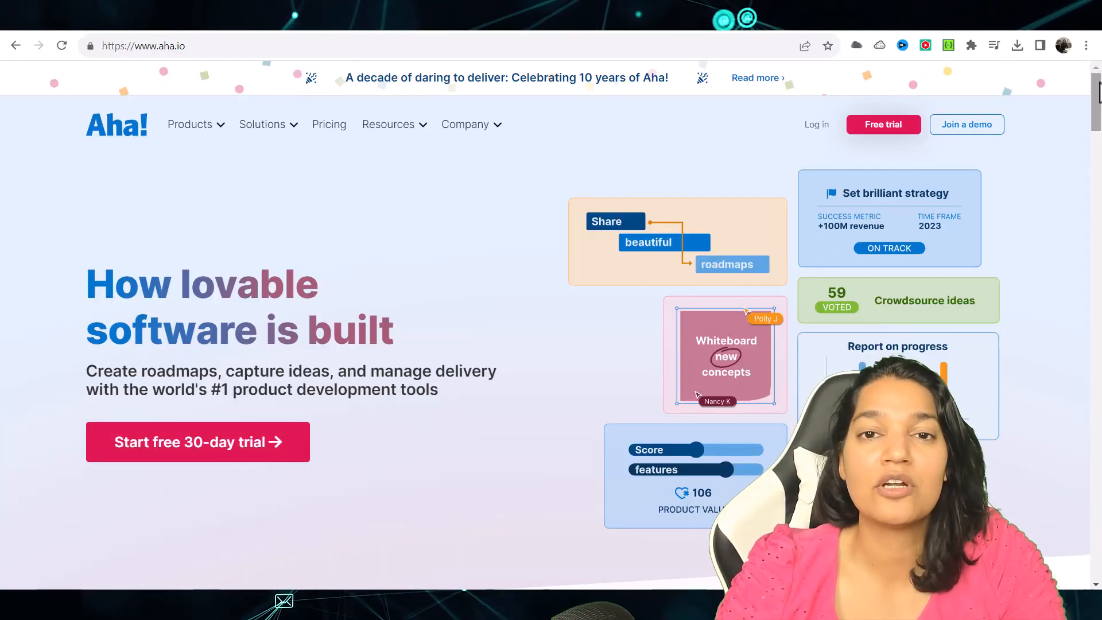
- Scroll the Aha! homepage again past the customer logos to the Notebooks section
scroll(down, 3)
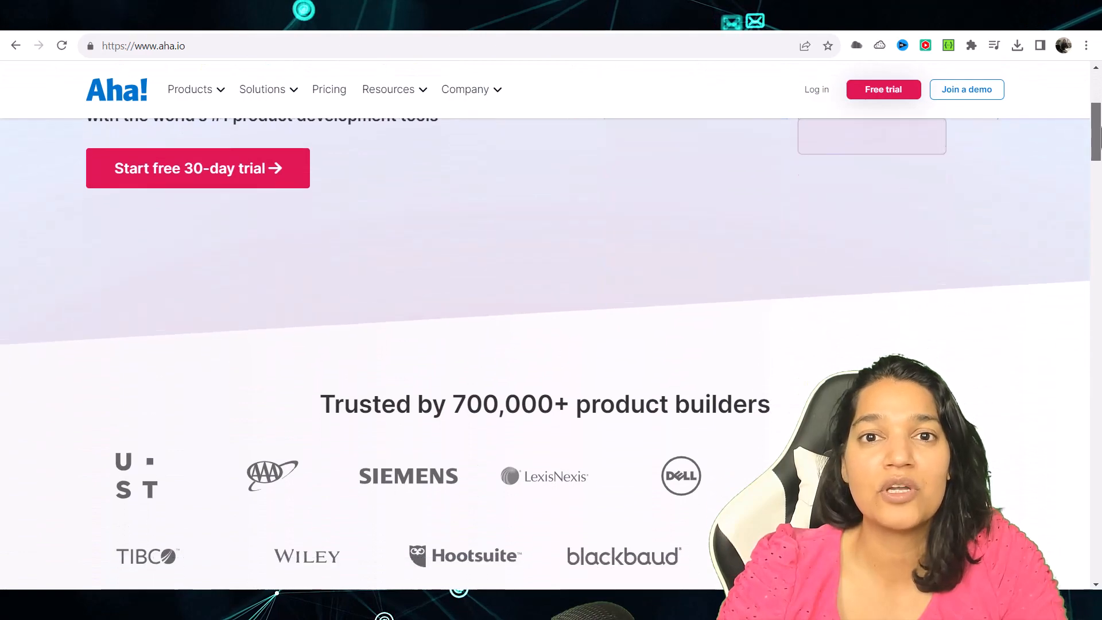
scroll(down, 3)
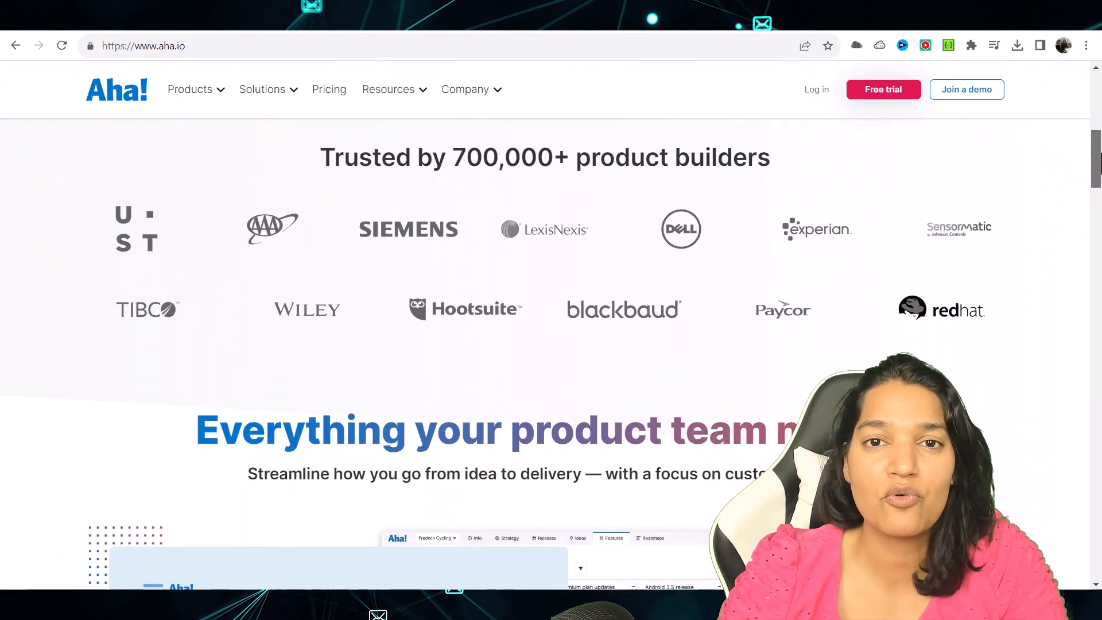
scroll(down, 3)
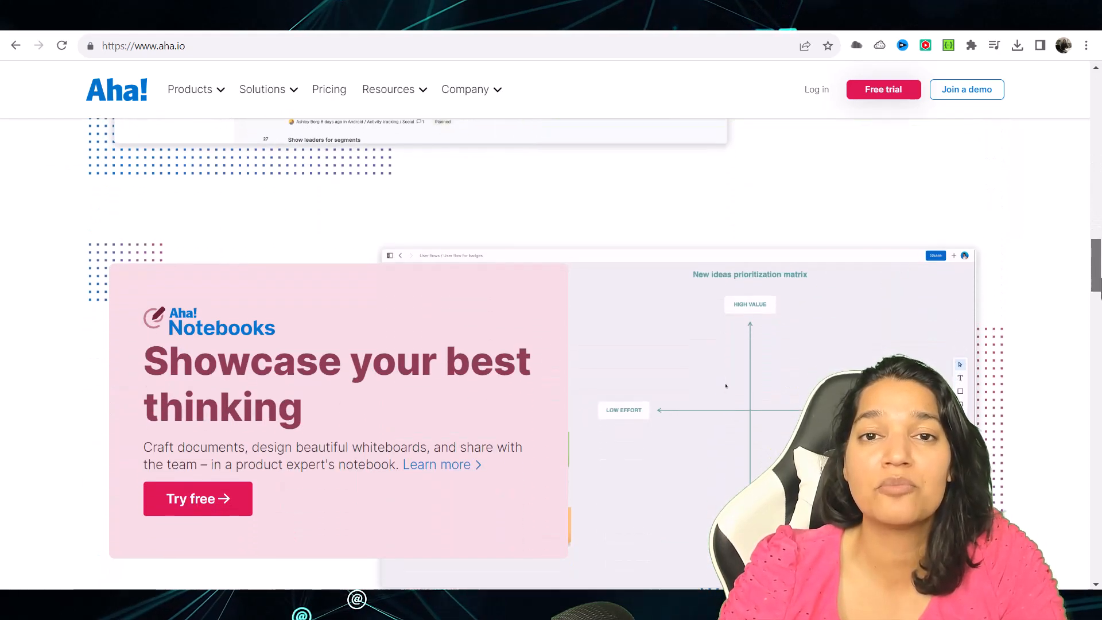
scroll(down, 3)
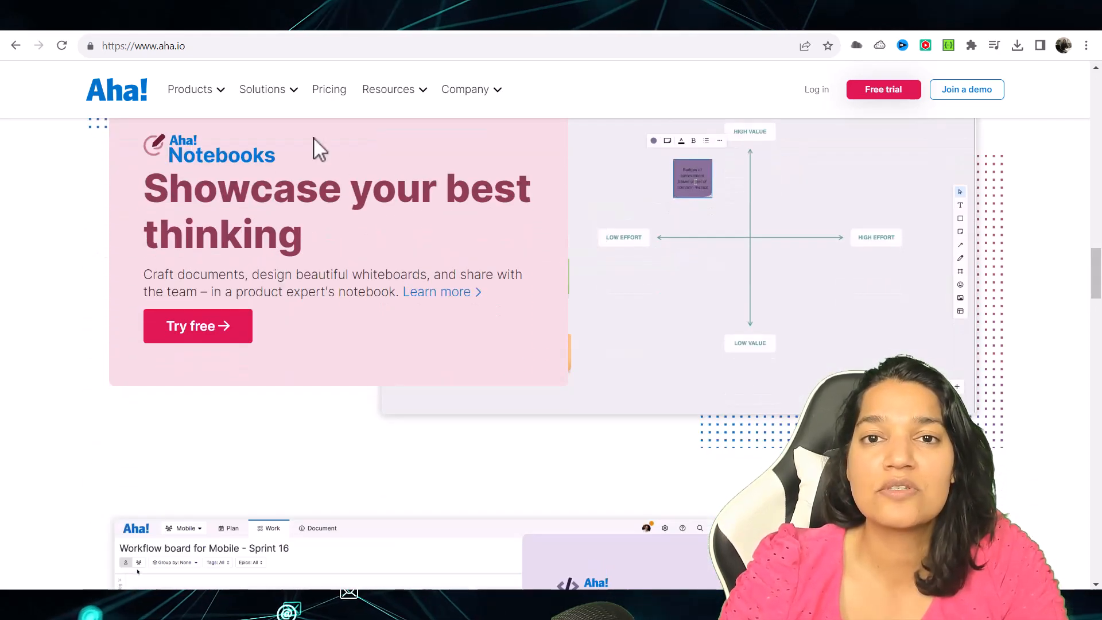